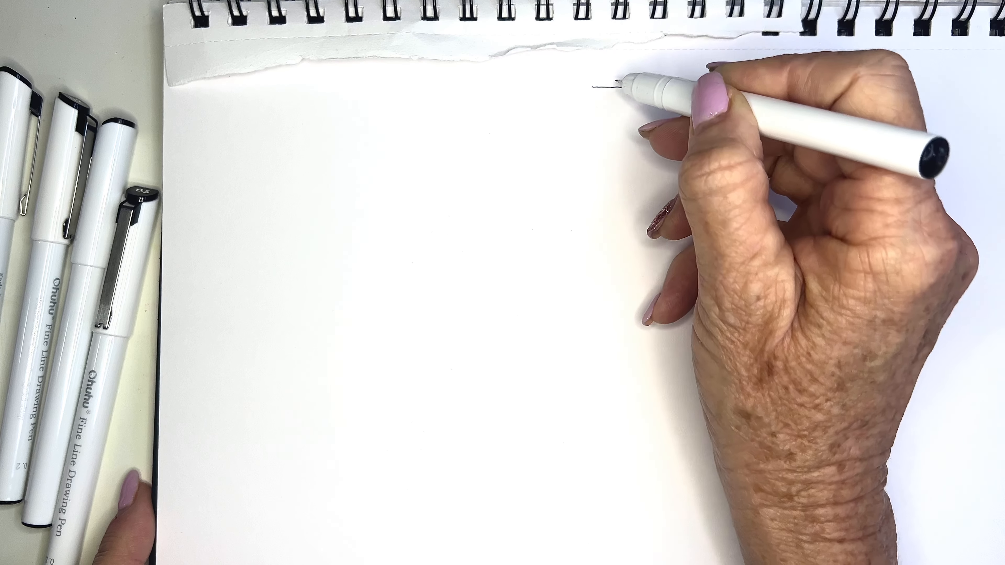
Step: Draw the top wavy test line, then the 0.3 and 0.5 rows with wavy strokes beside their labels
left_click_drag(616, 87, 807, 80)
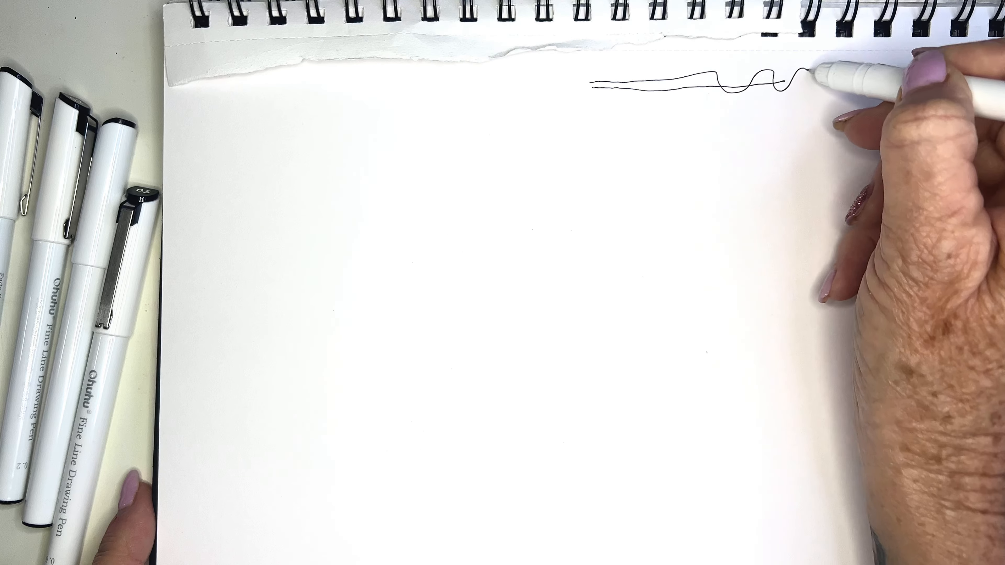
left_click_drag(820, 80, 973, 90)
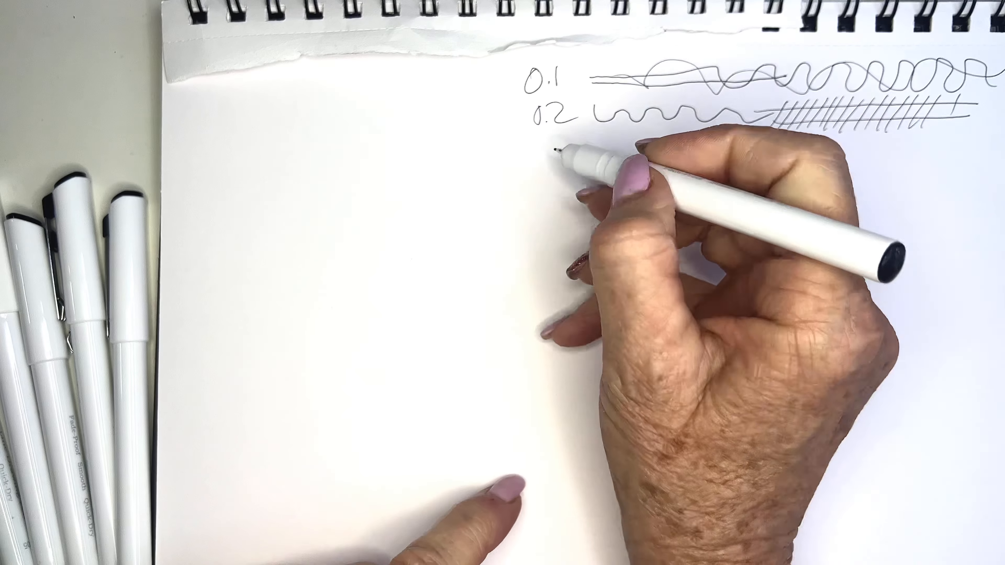
type("0.3")
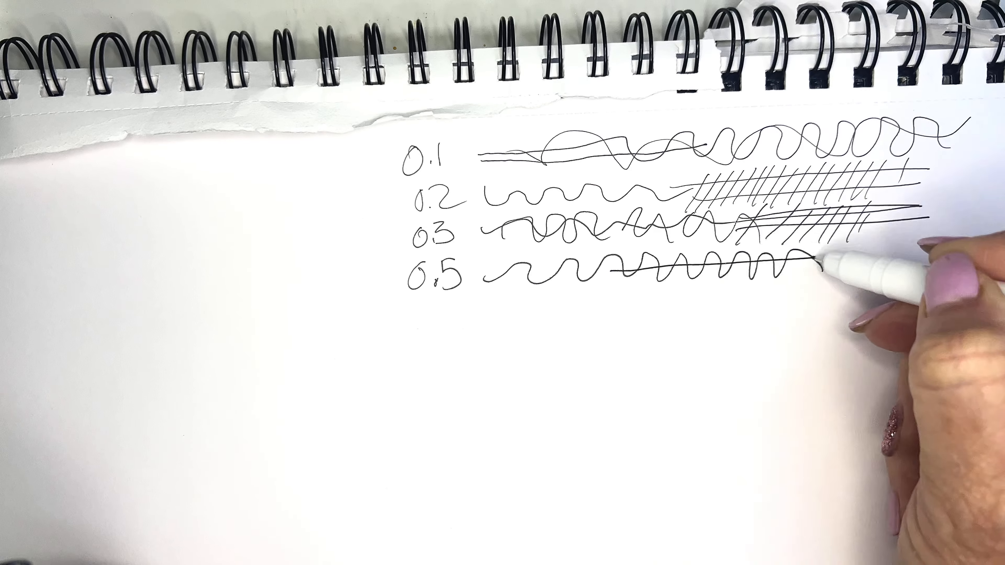
left_click_drag(820, 268, 948, 259)
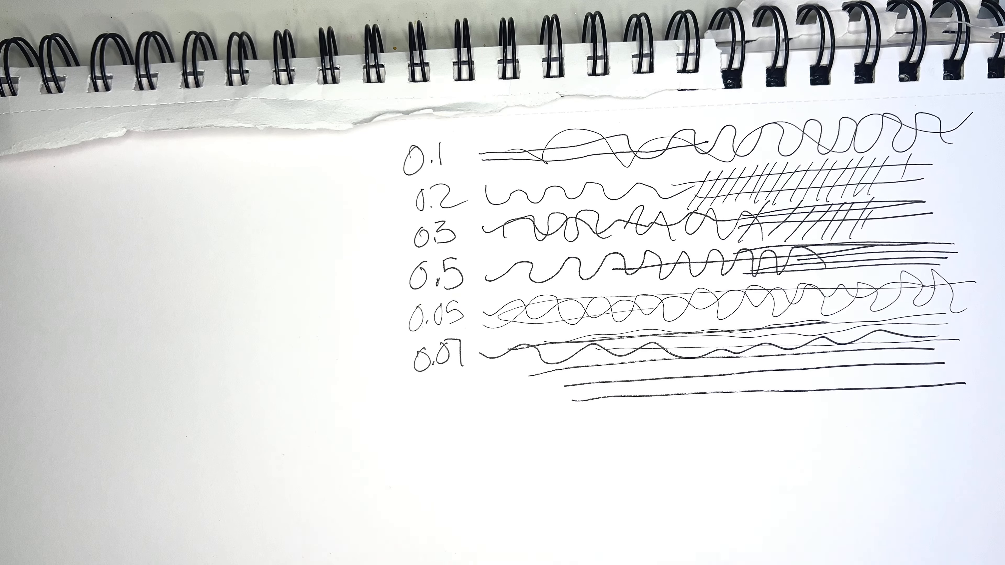
Step: Add the 1.0 row with wavy and hatch strokes, then the B- row flattening into a straight stroke
type("1.0")
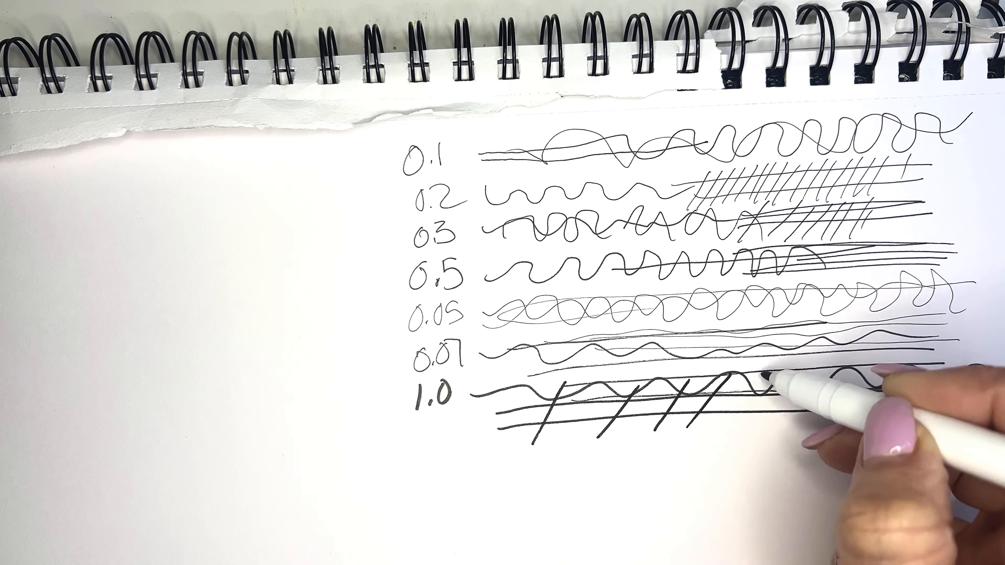
left_click_drag(769, 385, 897, 397)
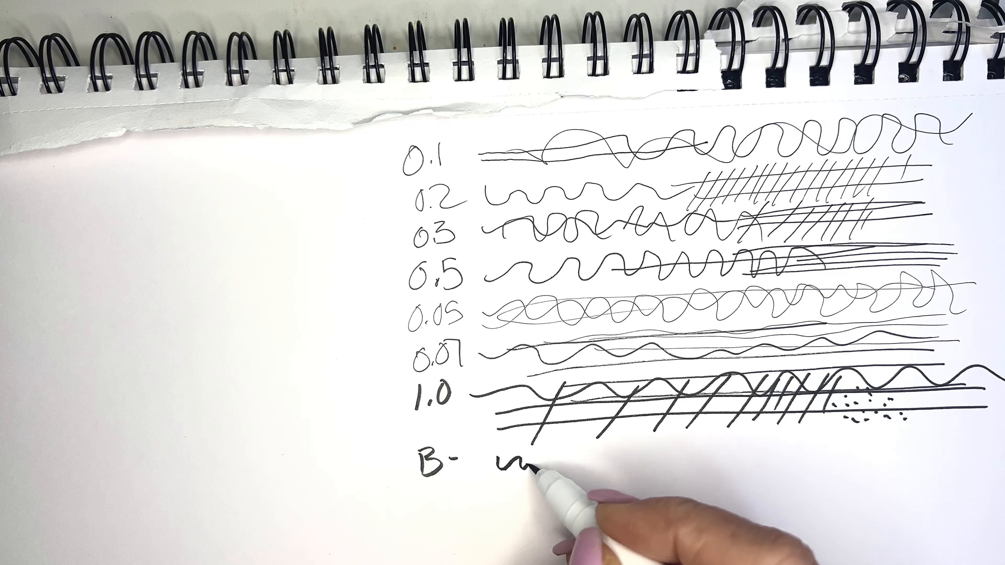
left_click_drag(525, 461, 647, 455)
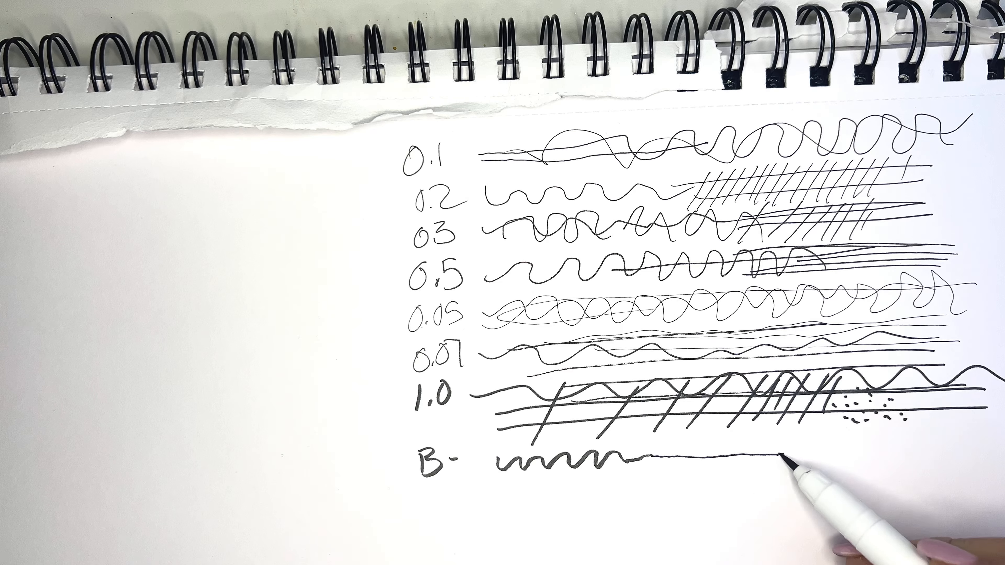
left_click_drag(756, 454, 885, 455)
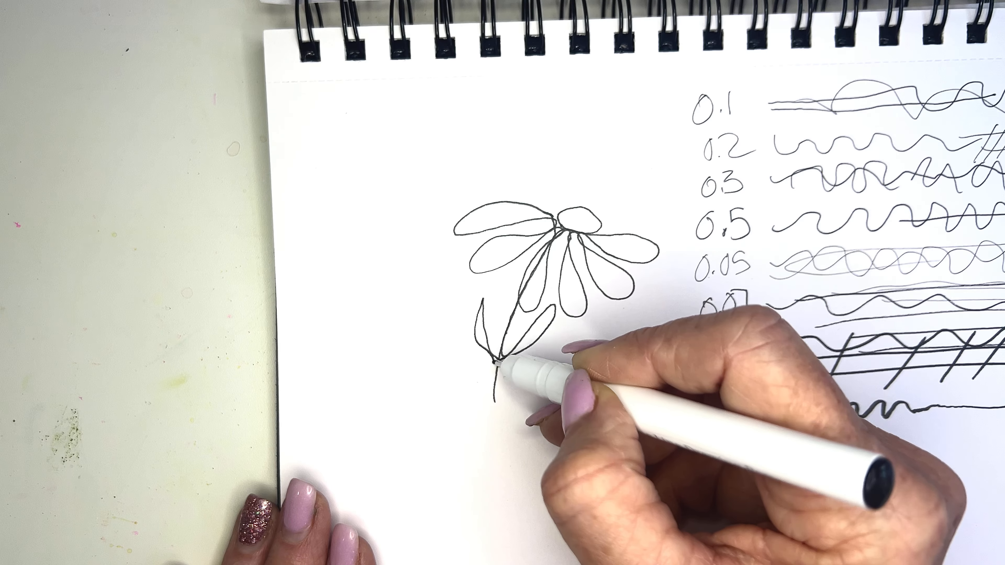
Step: Pull the daisy's stem straight down from its leaf toward the page bottom
left_click_drag(499, 359, 506, 422)
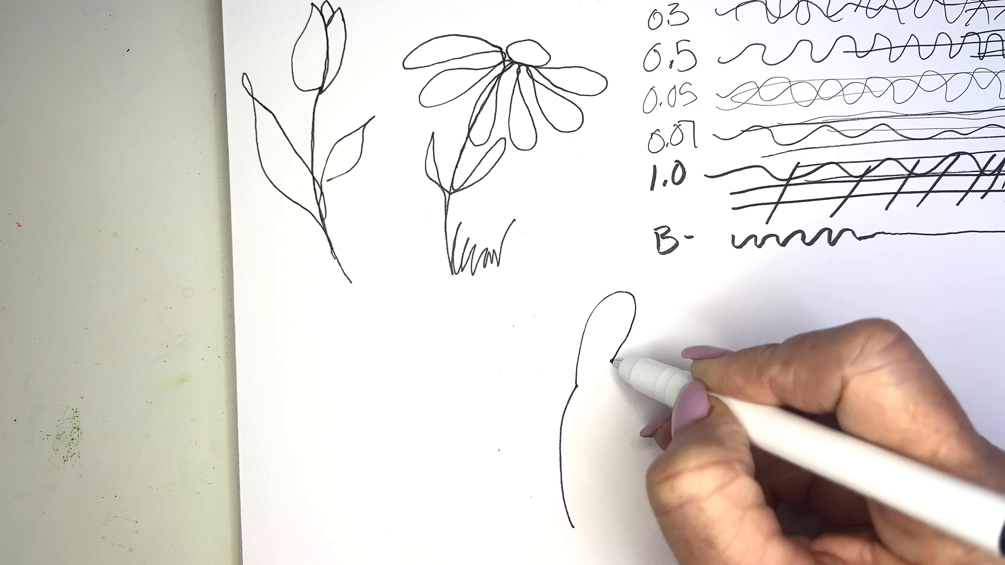
Step: Loop the third flower's first petals around from the top of its rising stem
left_click_drag(609, 308, 589, 398)
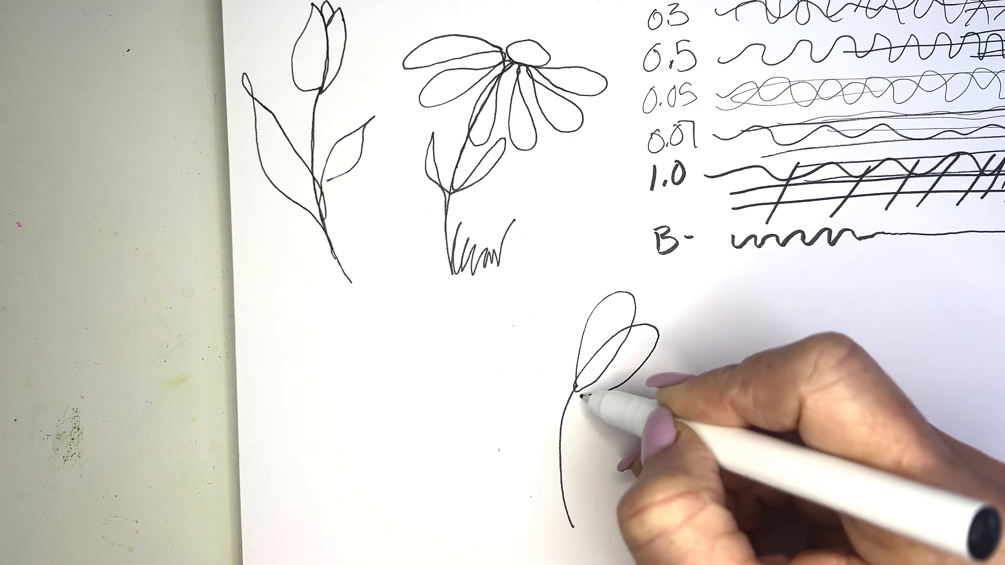